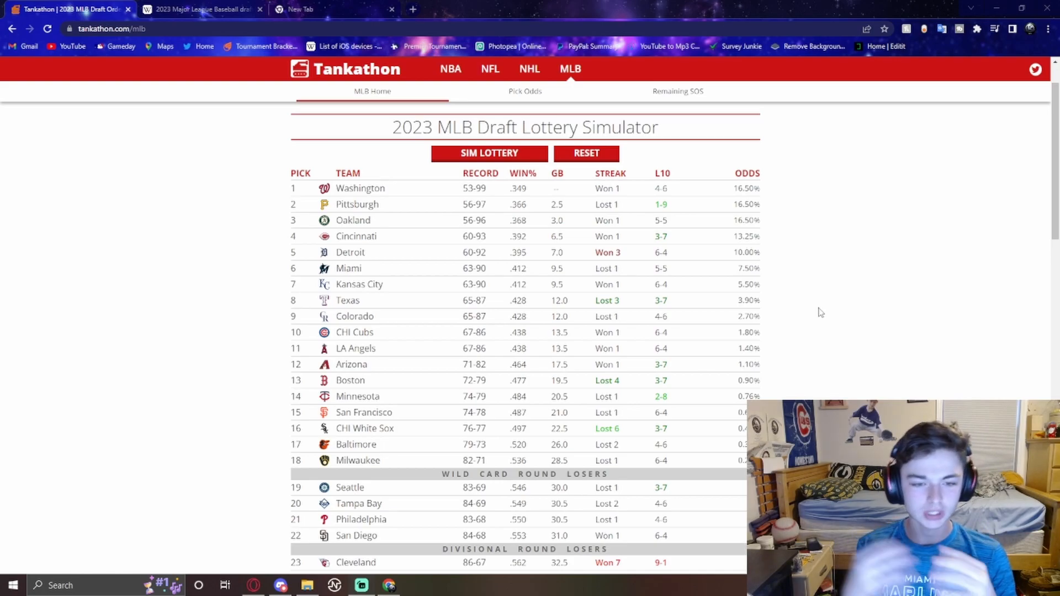
Review the team list and start a 2023 MLB draft lottery simulation
{"action": "scroll", "scroll_direction": "down", "scroll_amount": 3}
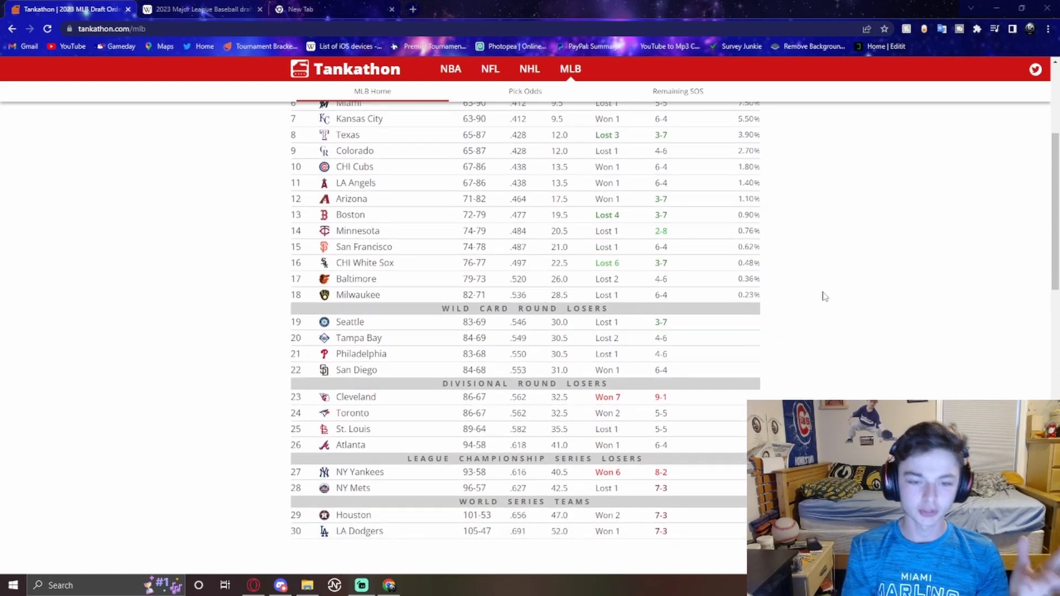
{"action": "scroll", "scroll_direction": "down", "scroll_amount": 3}
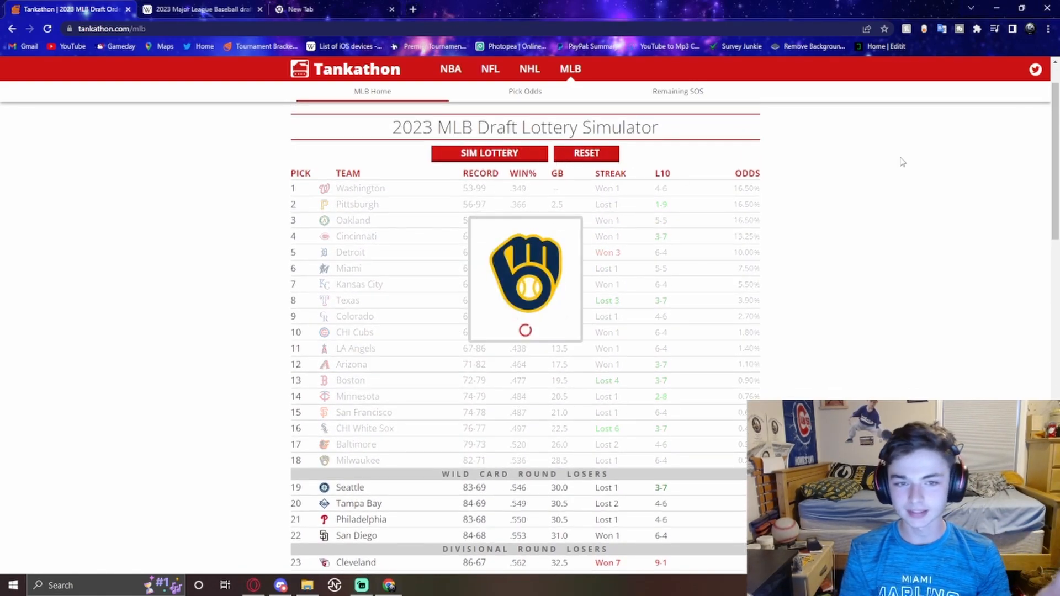
{"action": "left_click", "coordinate": [489, 154]}
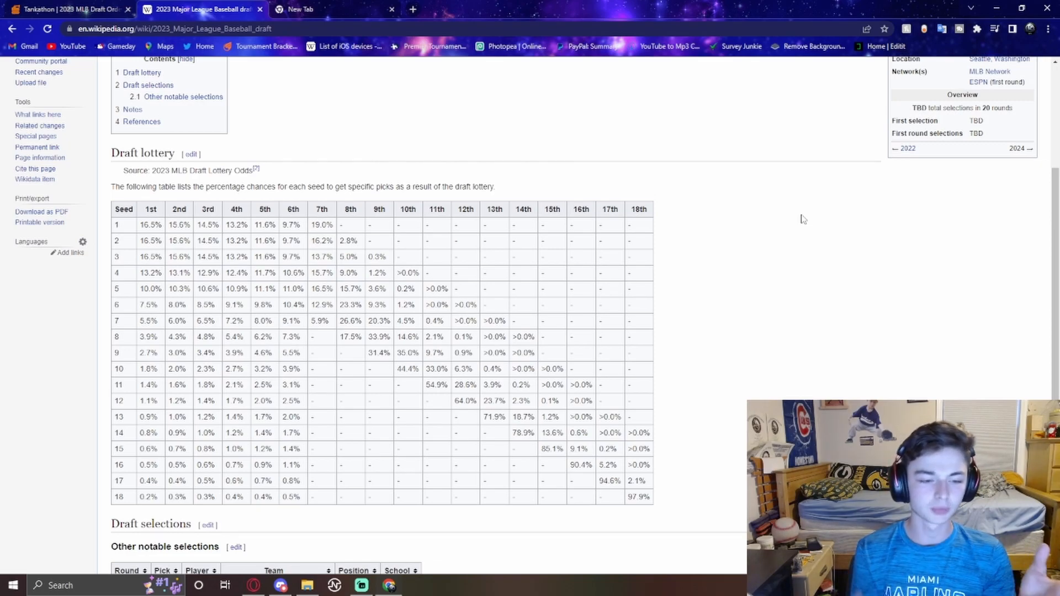
Highlight the 18th seed's 0.2% first-pick odds in the Wikipedia lottery table
{"action": "double_click", "coordinate": [637, 497]}
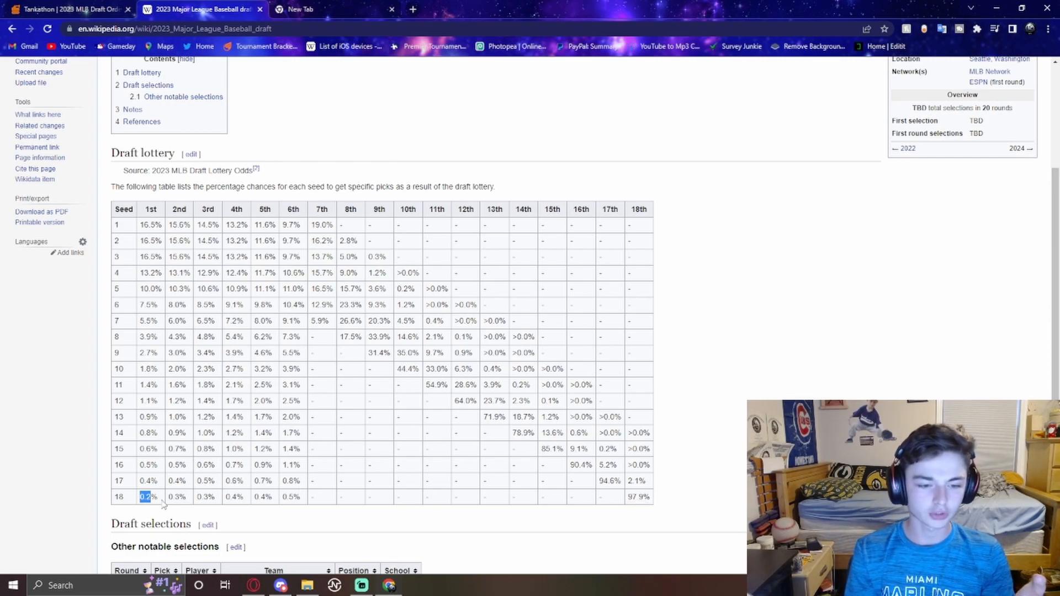
{"action": "left_click_drag", "start_coordinate": [143, 497], "coordinate": [577, 497]}
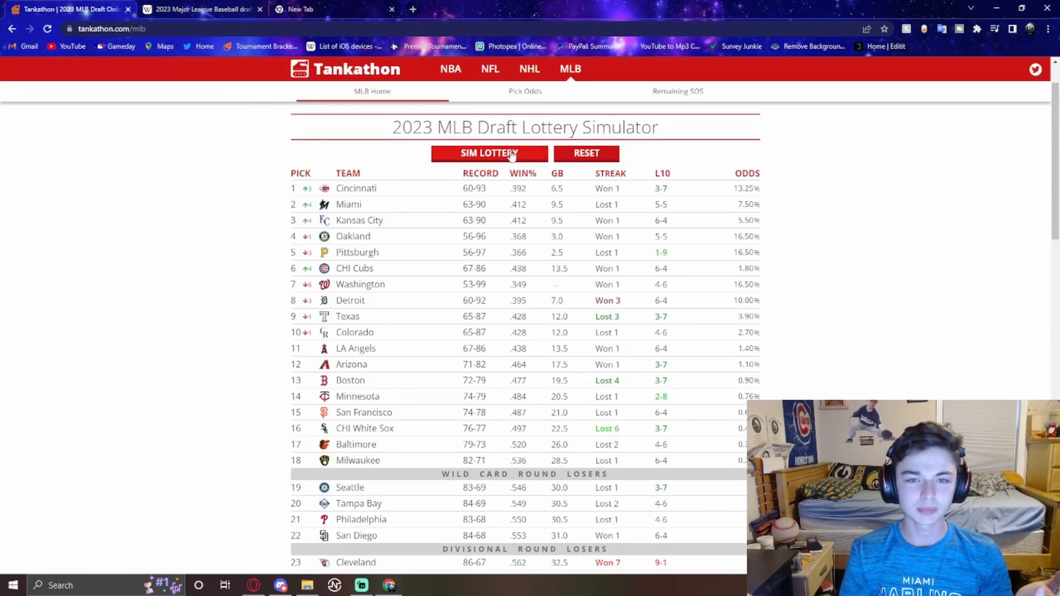
Re-simulate the lottery fifteen times, ending with the Cubs first, Miami second, Texas third
{"action": "left_click", "coordinate": [490, 153]}
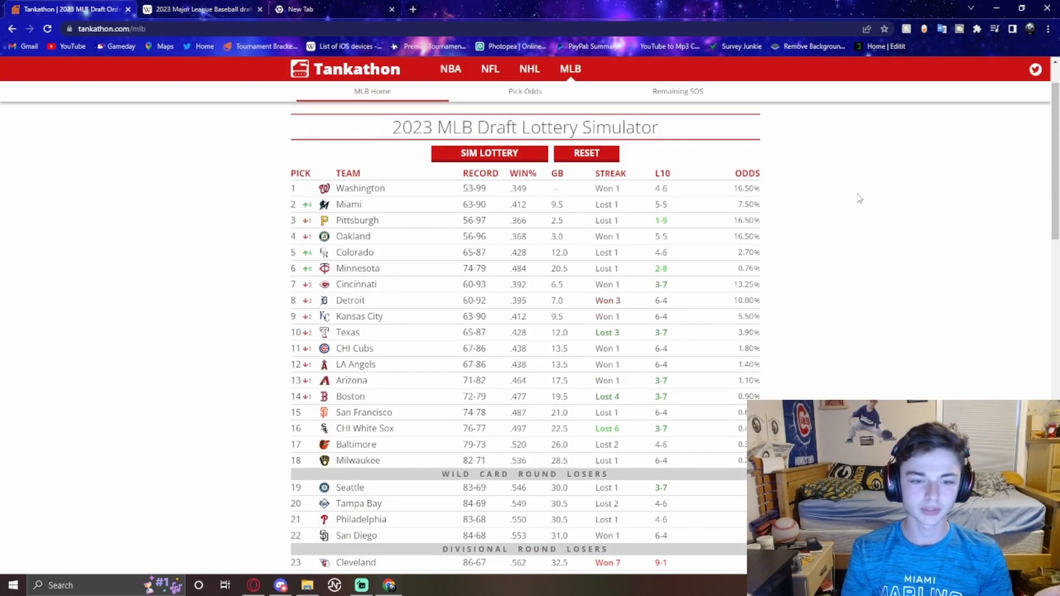
{"action": "left_click", "coordinate": [490, 153]}
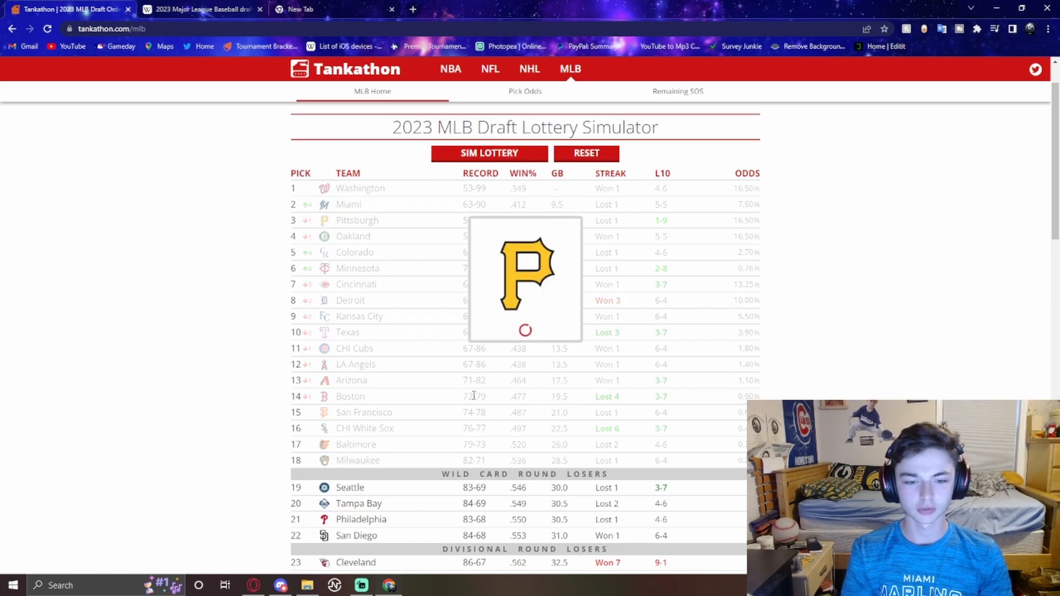
{"action": "left_click", "coordinate": [489, 153]}
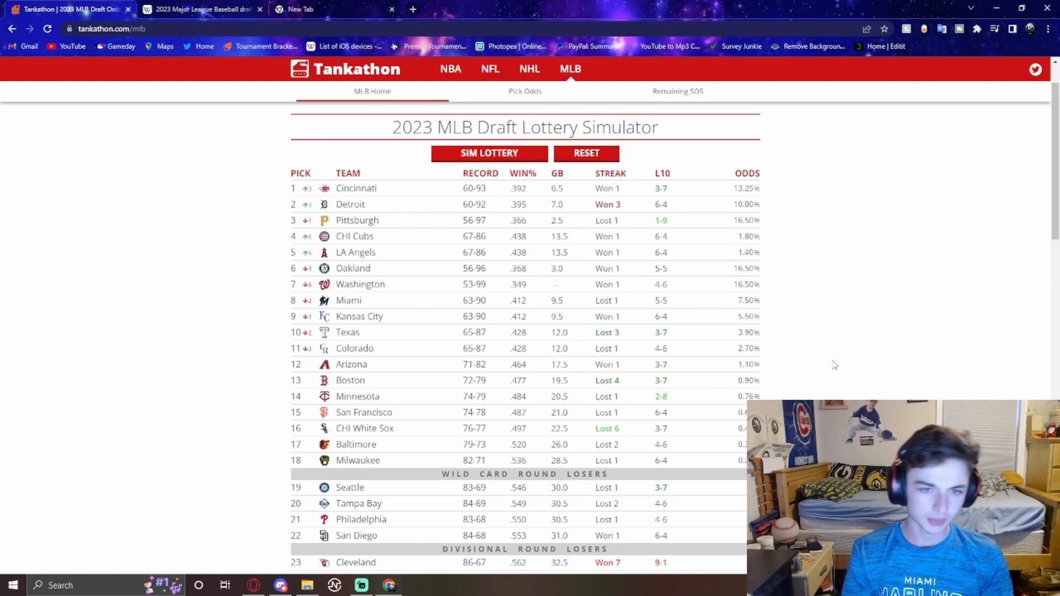
{"action": "mouse_move", "coordinate": [535, 193]}
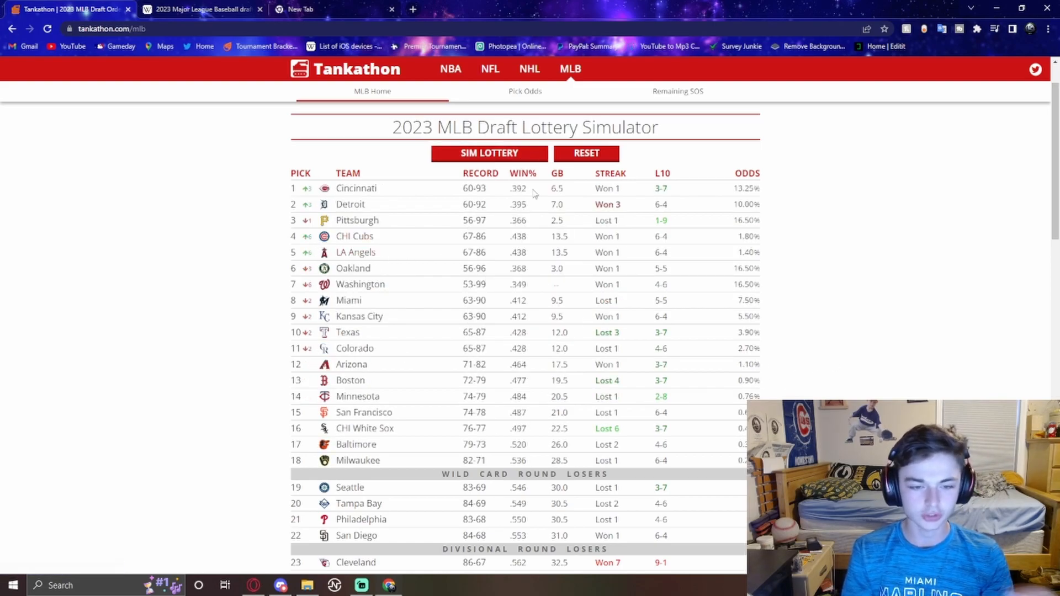
{"action": "left_click", "coordinate": [489, 154]}
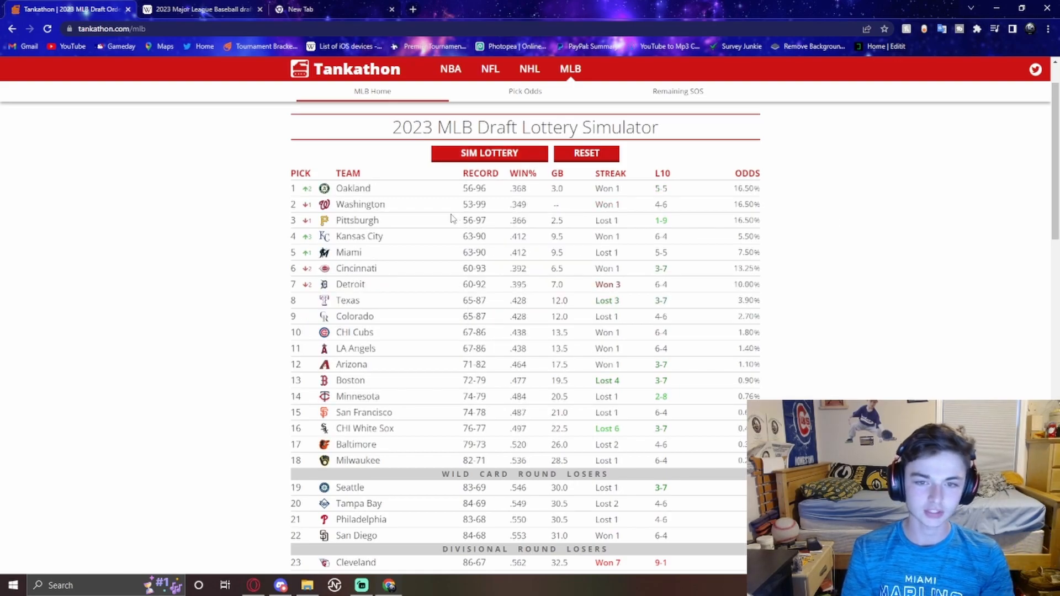
{"action": "left_click", "coordinate": [491, 153]}
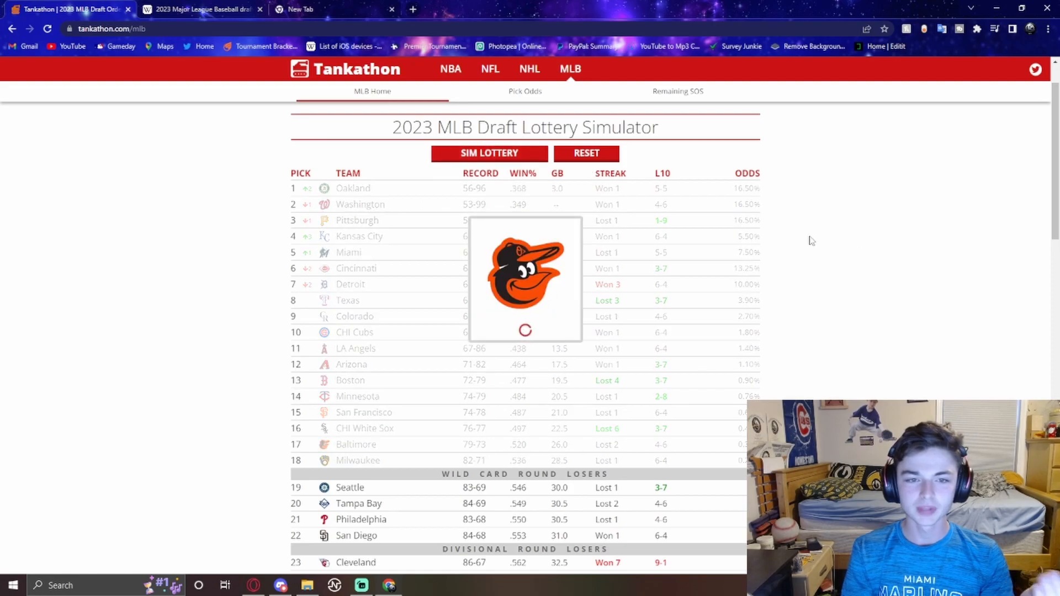
{"action": "left_click", "coordinate": [489, 154]}
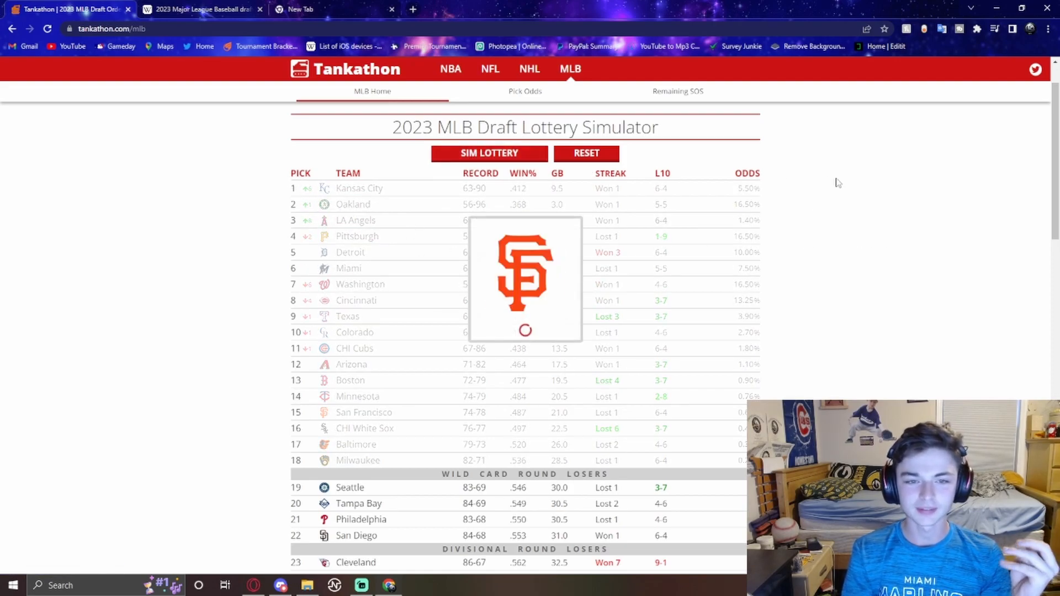
{"action": "left_click", "coordinate": [491, 154]}
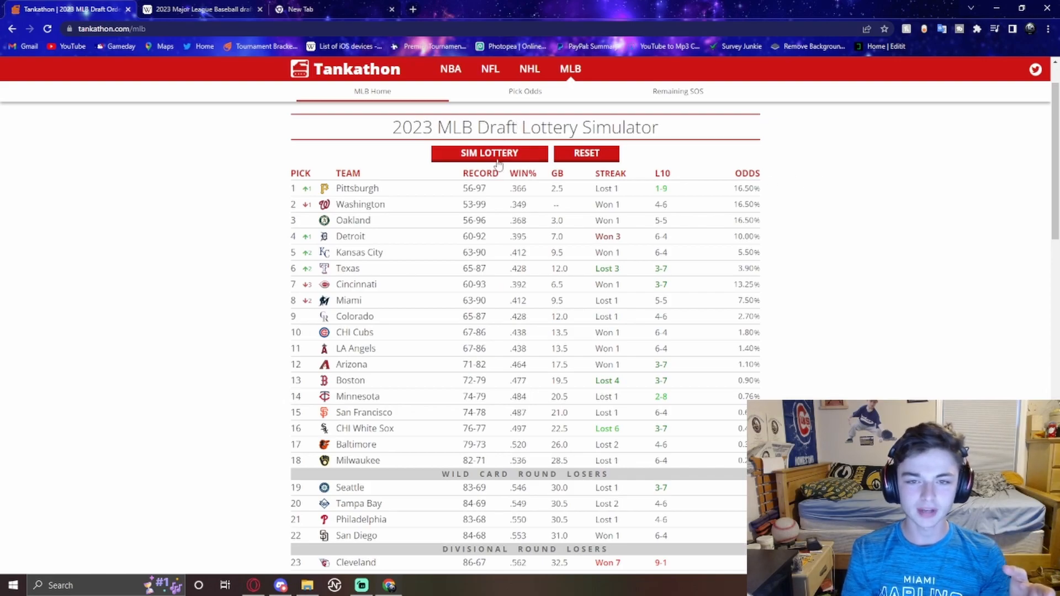
{"action": "left_click", "coordinate": [490, 153]}
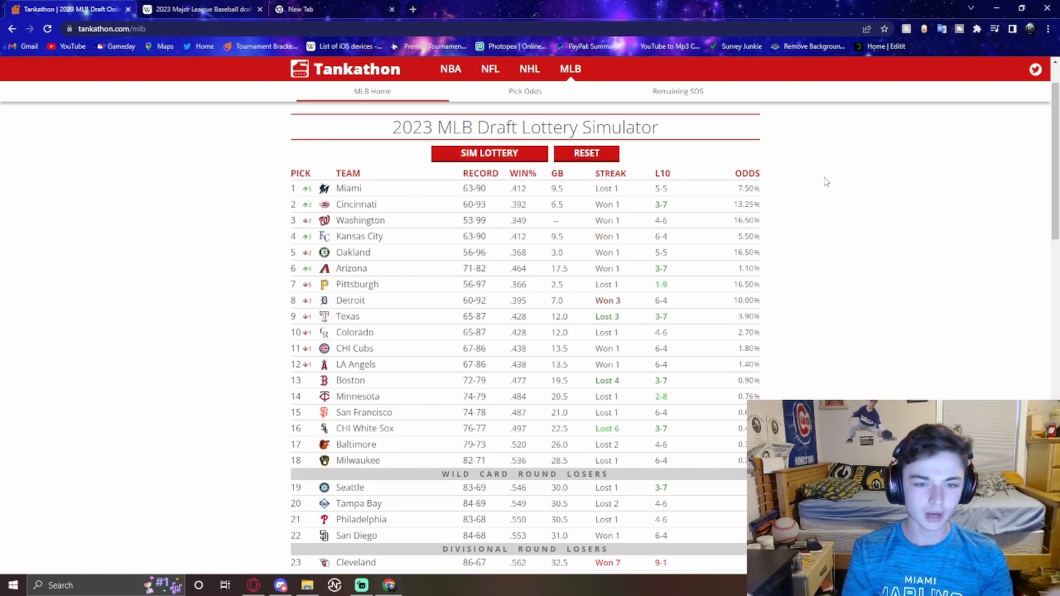
{"action": "left_click", "coordinate": [490, 153]}
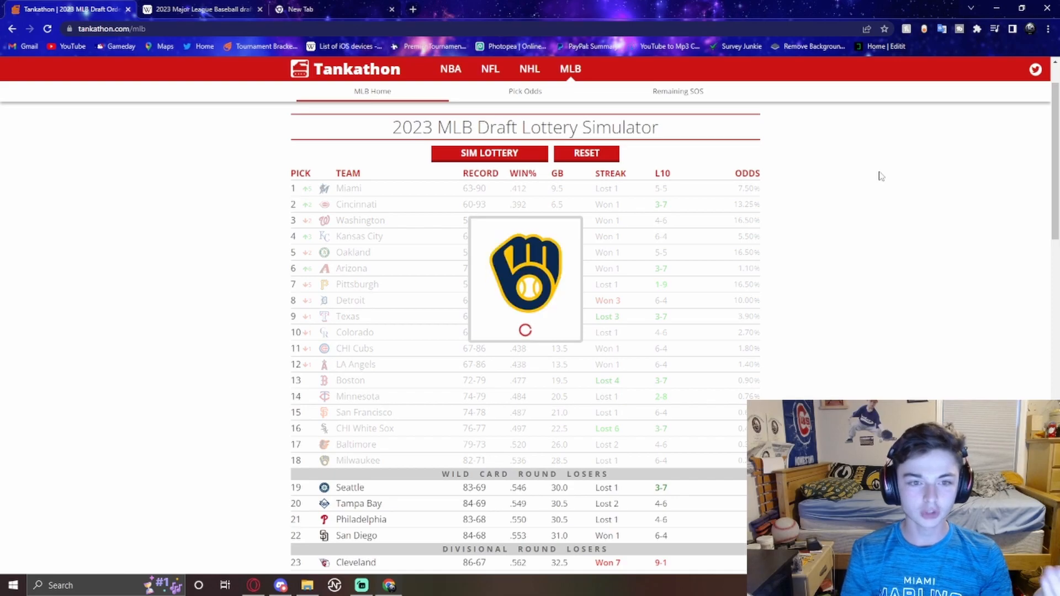
{"action": "left_click", "coordinate": [489, 154]}
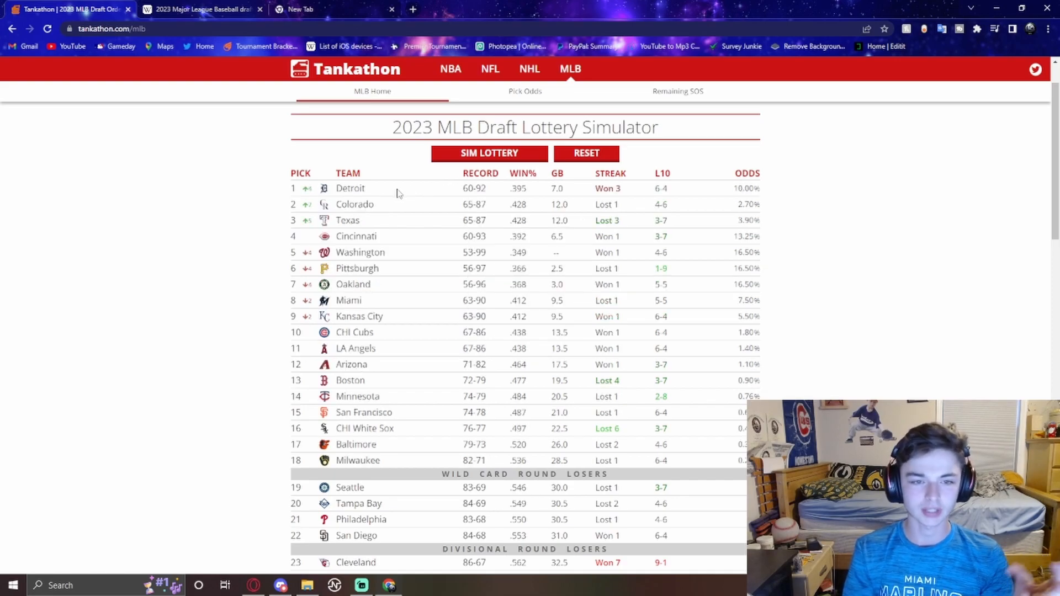
{"action": "left_click", "coordinate": [489, 153]}
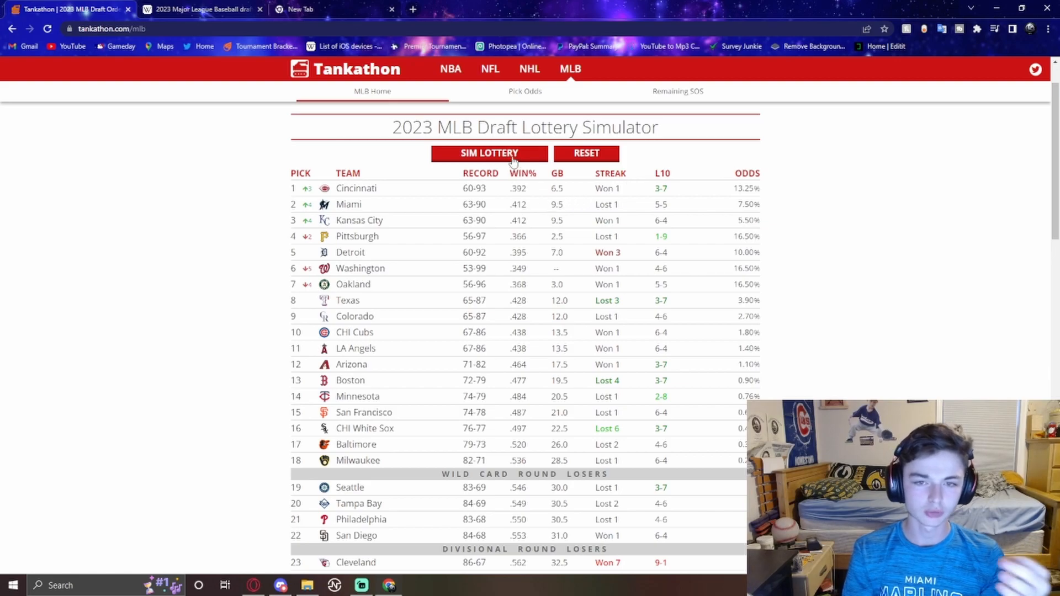
{"action": "left_click", "coordinate": [489, 154]}
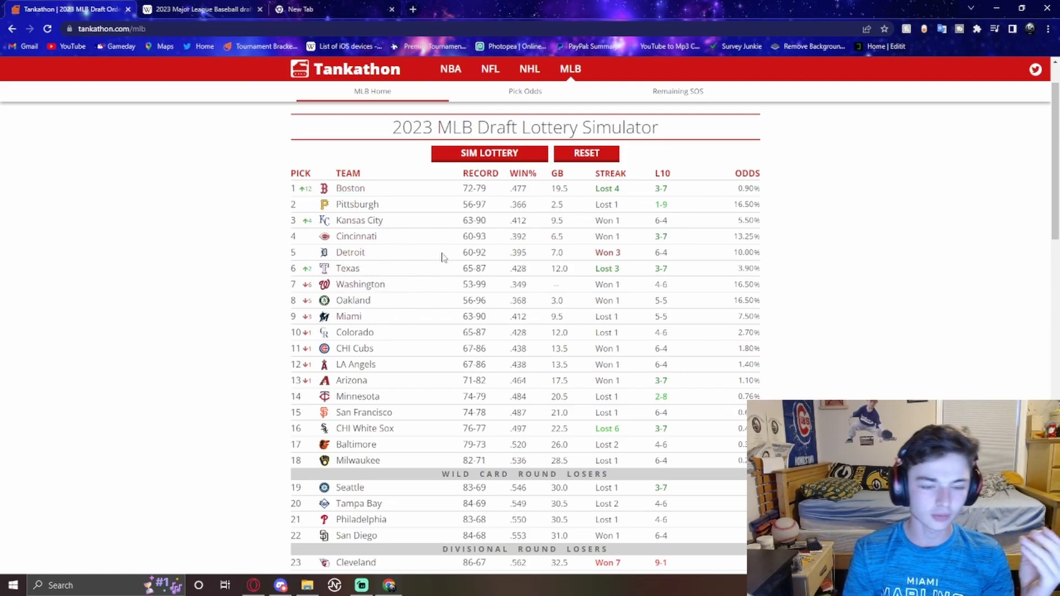
{"action": "left_click", "coordinate": [489, 154]}
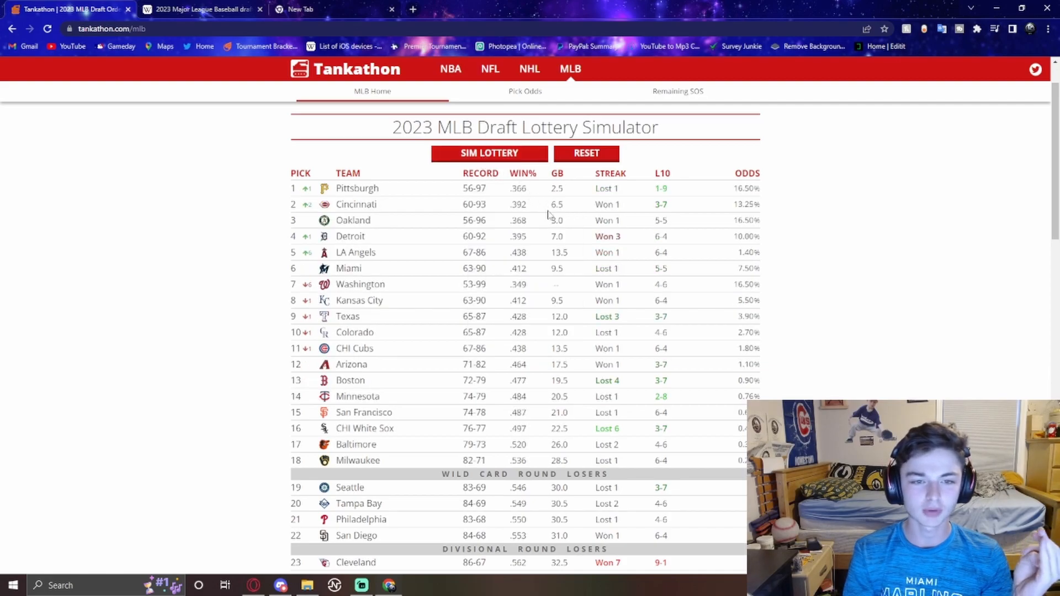
{"action": "mouse_move", "coordinate": [376, 234]}
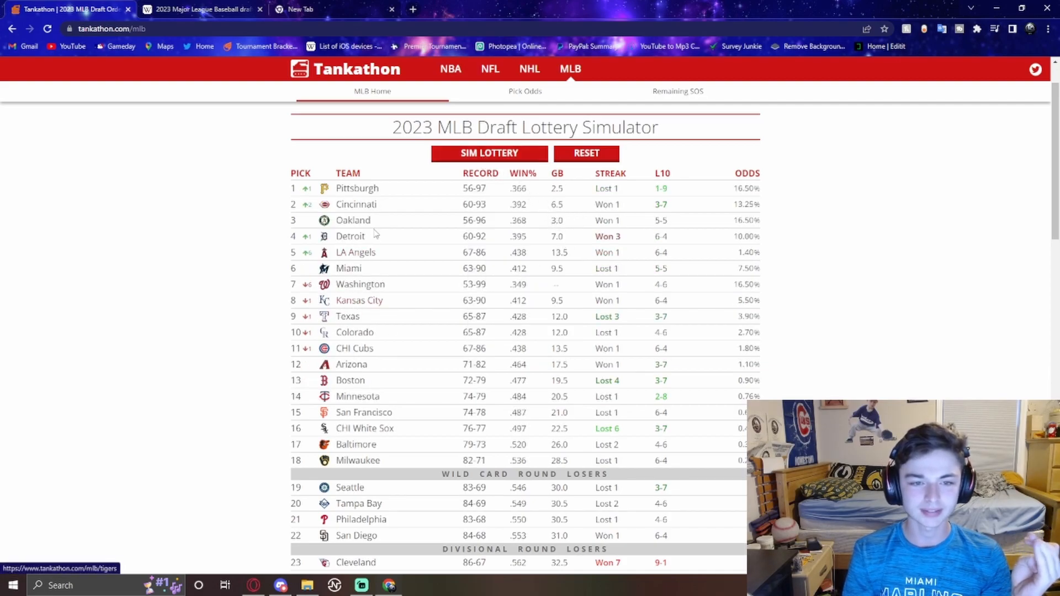
{"action": "left_click", "coordinate": [489, 153]}
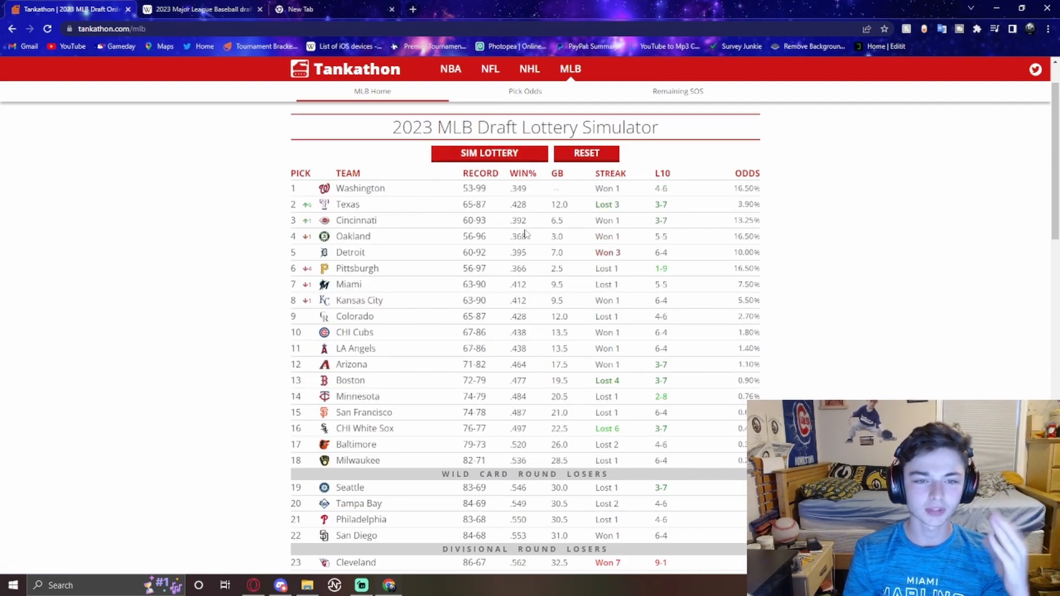
{"action": "mouse_move", "coordinate": [377, 200]}
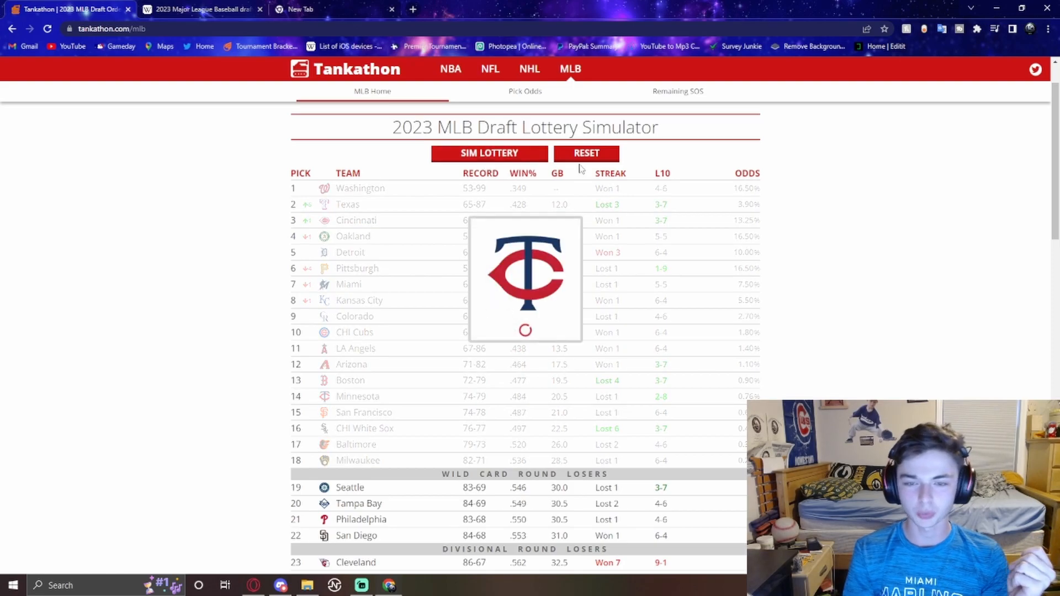
{"action": "left_click", "coordinate": [489, 153]}
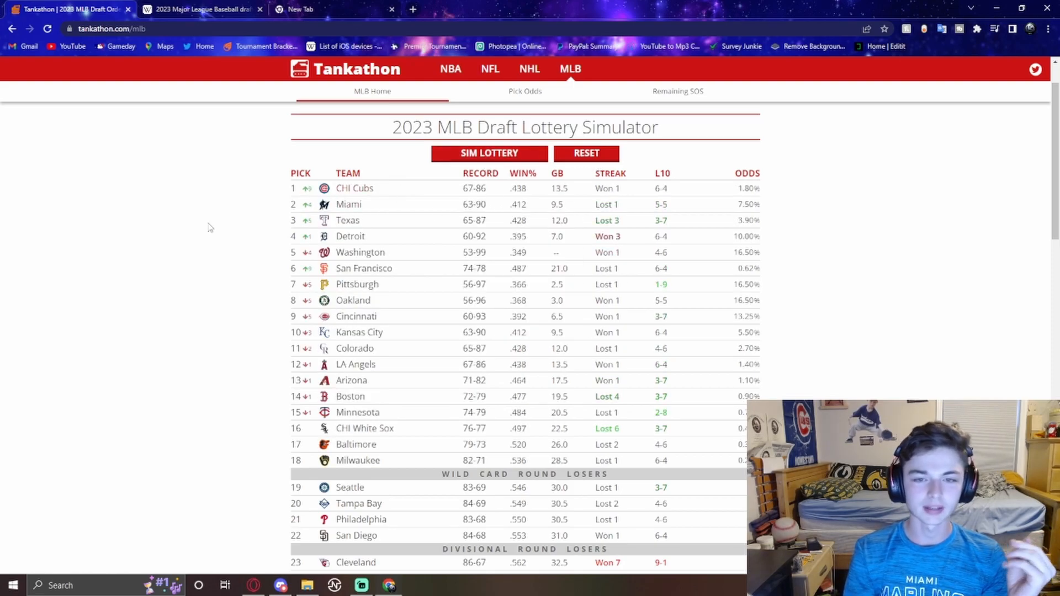
{"action": "mouse_move", "coordinate": [386, 285]}
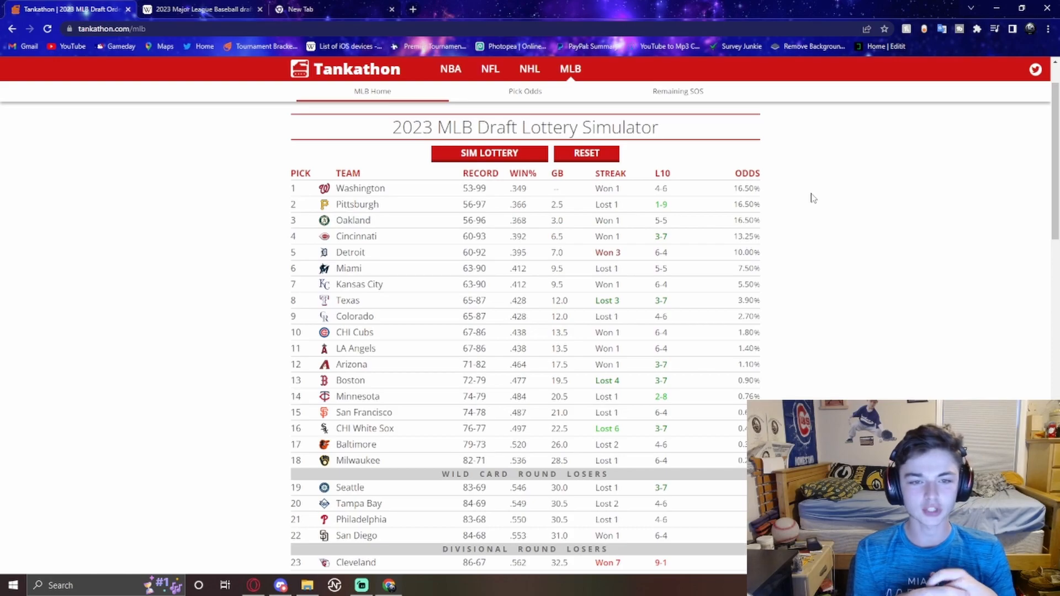
Scroll down the reset pick list with Washington, Pittsburgh and Oakland on top
{"action": "scroll", "scroll_direction": "down", "scroll_amount": 3}
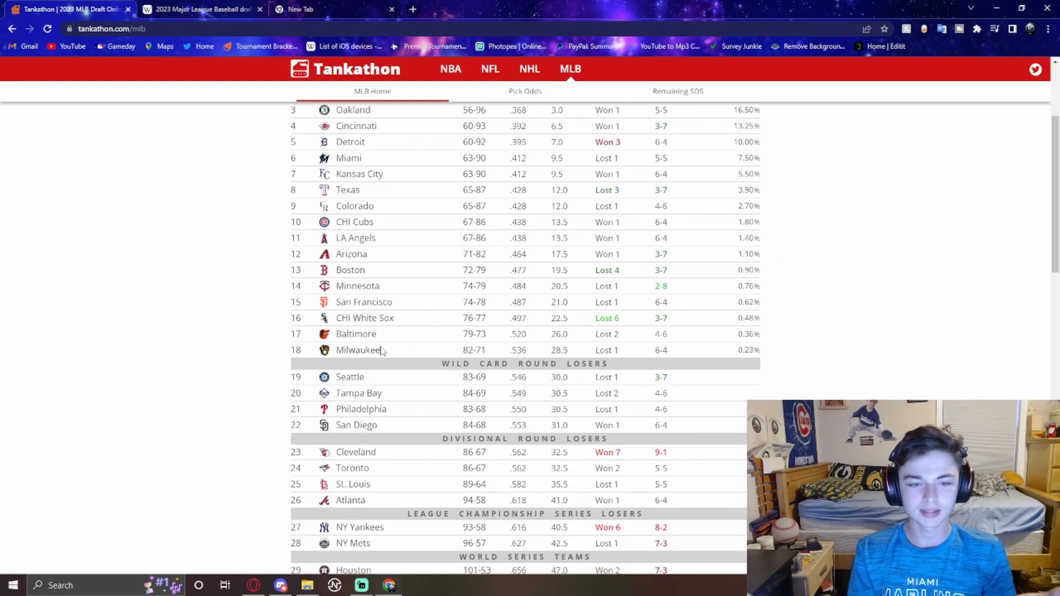
{"action": "scroll", "scroll_direction": "down", "scroll_amount": 3}
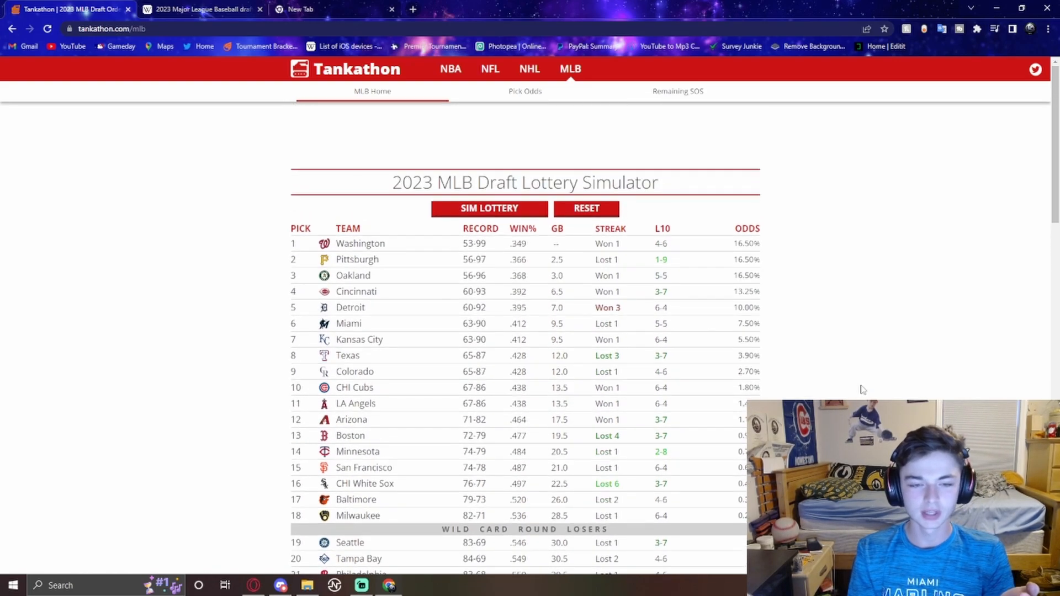
{"action": "mouse_move", "coordinate": [528, 219]}
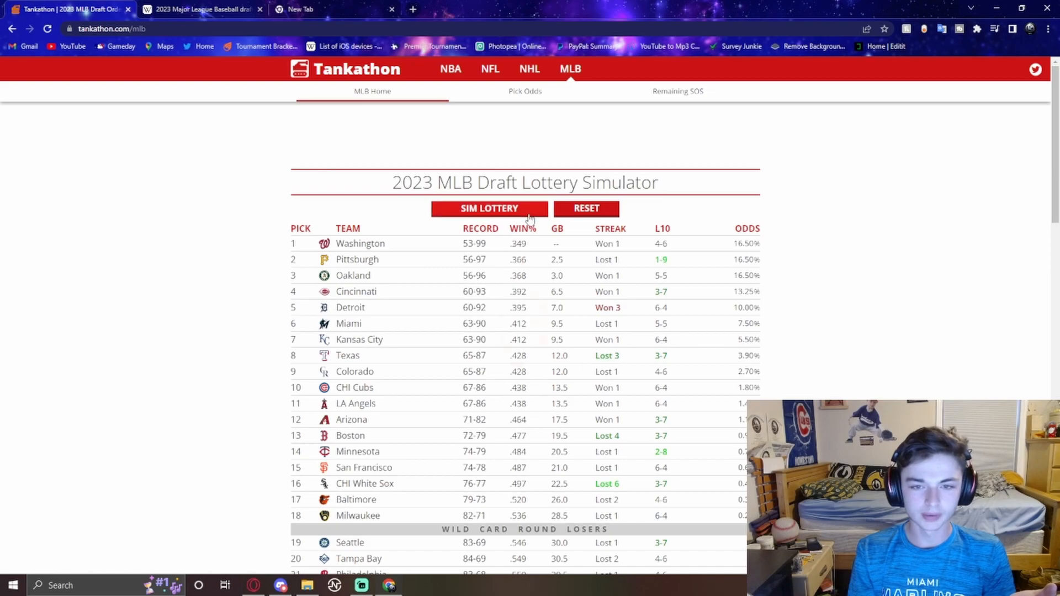
Run ten more lottery simulations, reshuffling the draft order each time
{"action": "left_click", "coordinate": [489, 207]}
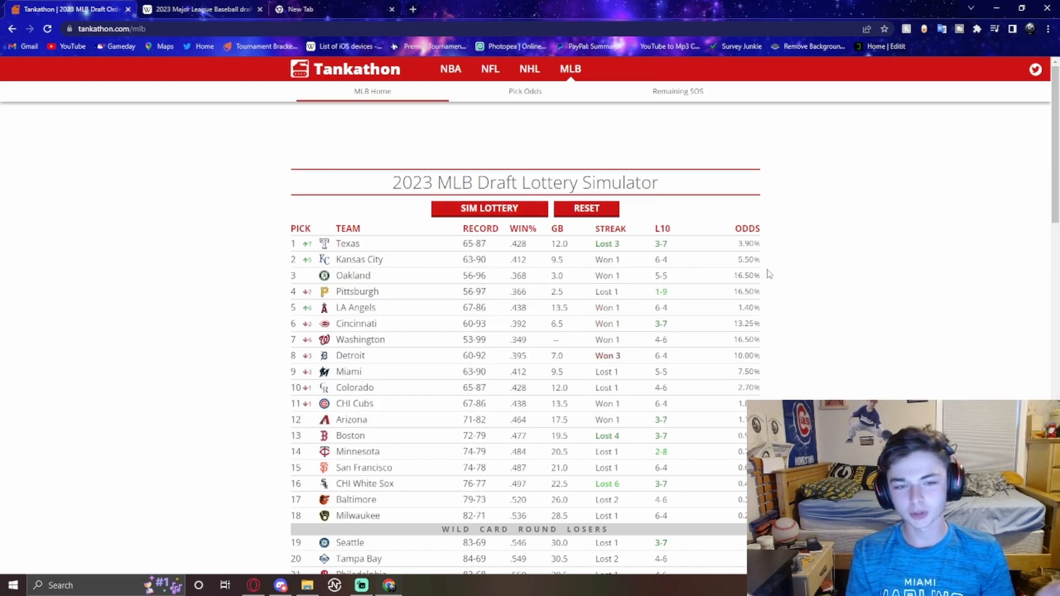
{"action": "left_click", "coordinate": [489, 208]}
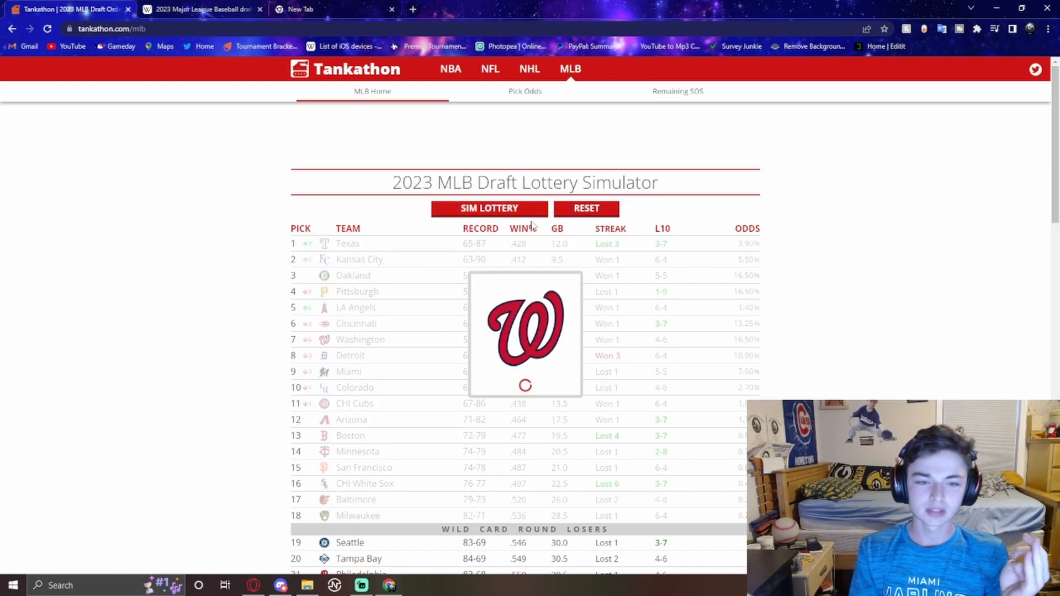
{"action": "left_click", "coordinate": [490, 209]}
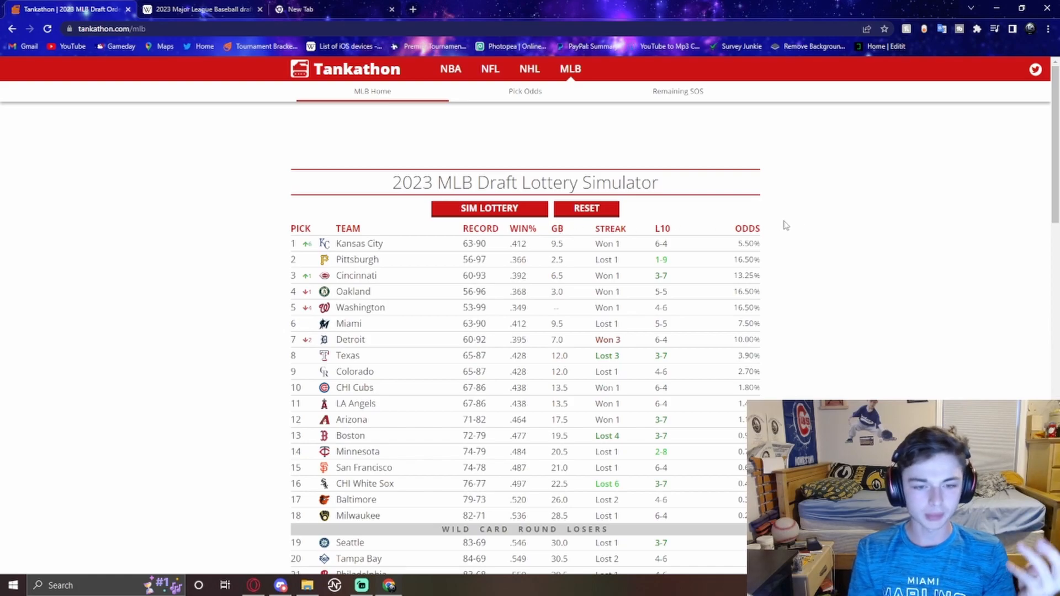
{"action": "mouse_move", "coordinate": [809, 331]}
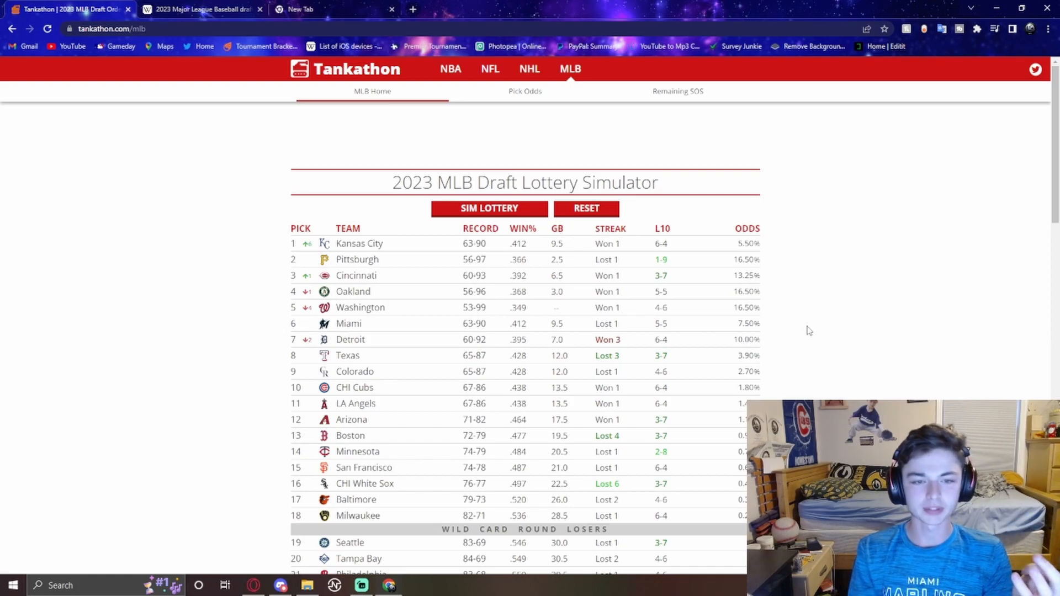
{"action": "scroll", "scroll_direction": "down", "scroll_amount": 3}
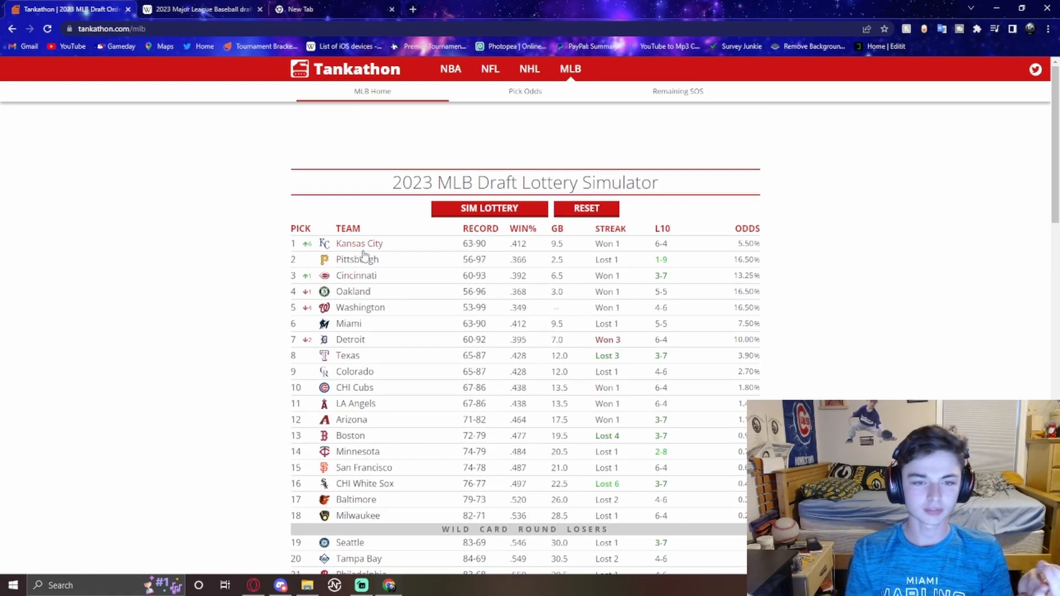
{"action": "left_click", "coordinate": [489, 208]}
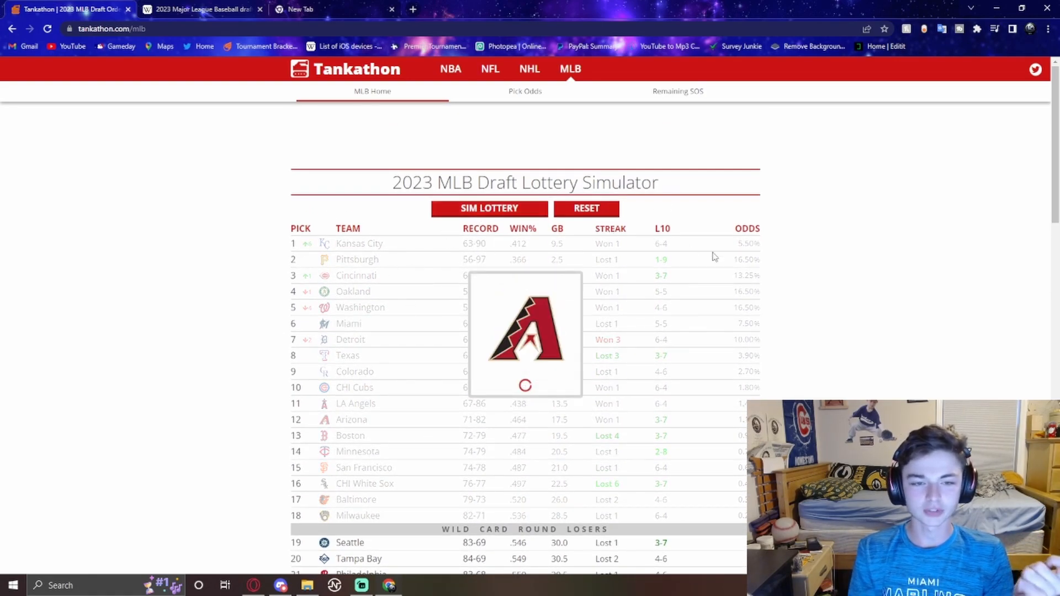
{"action": "left_click", "coordinate": [489, 208]}
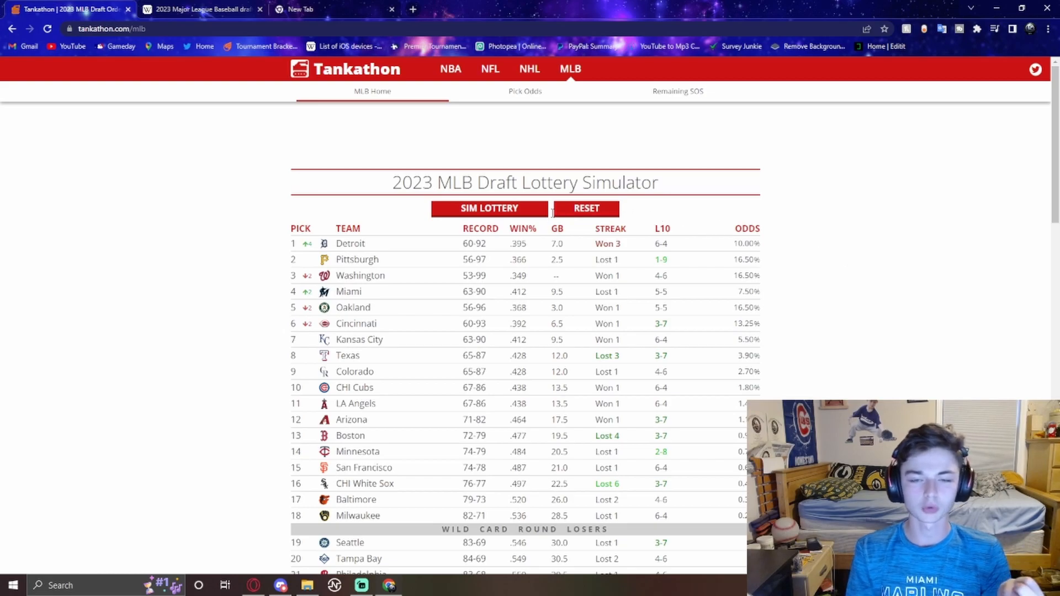
{"action": "left_click", "coordinate": [489, 208]}
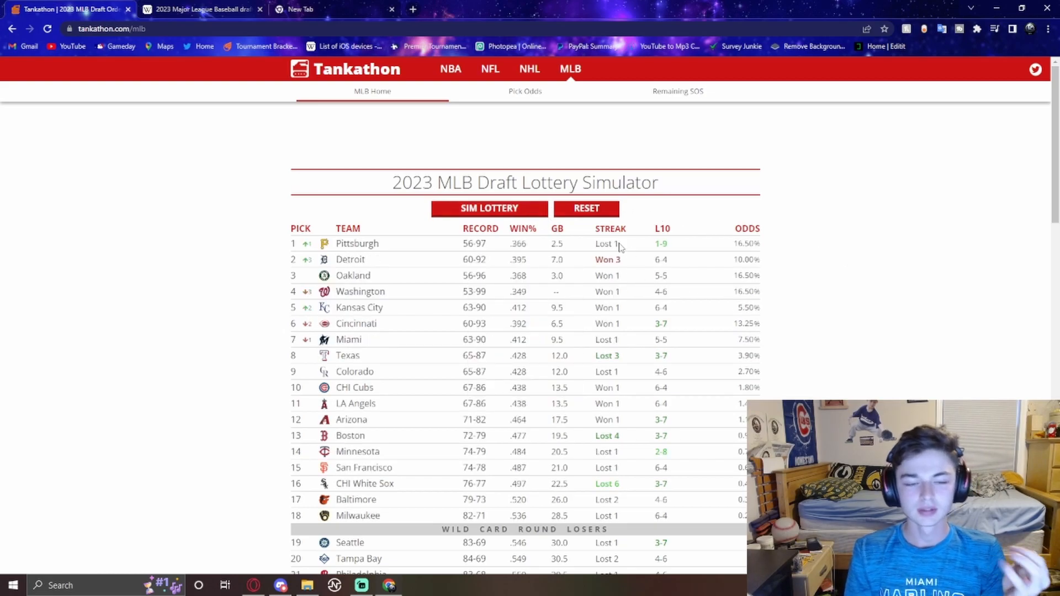
{"action": "left_click", "coordinate": [489, 209]}
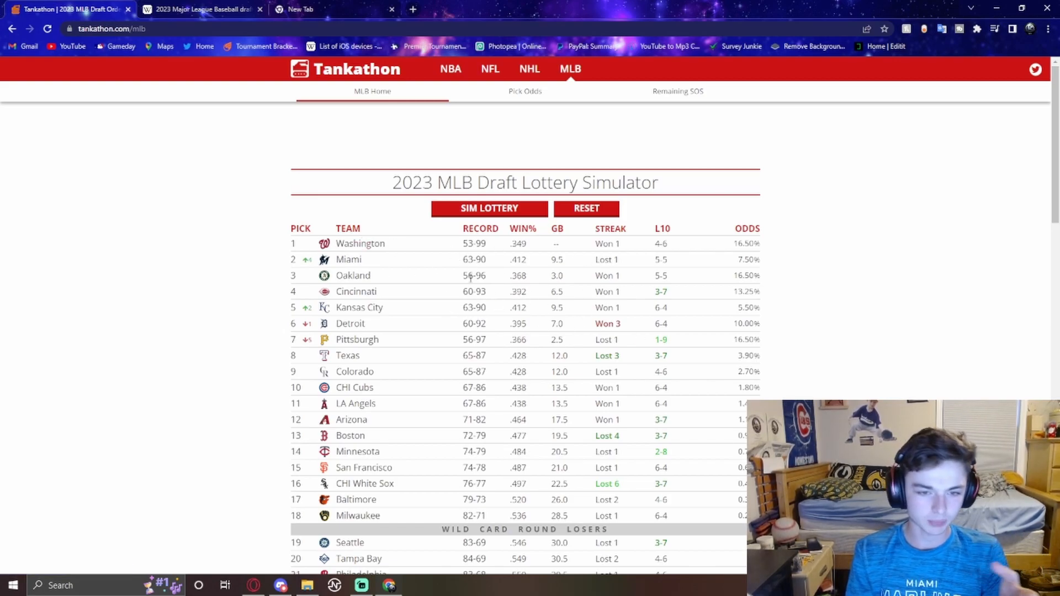
{"action": "left_click", "coordinate": [490, 208]}
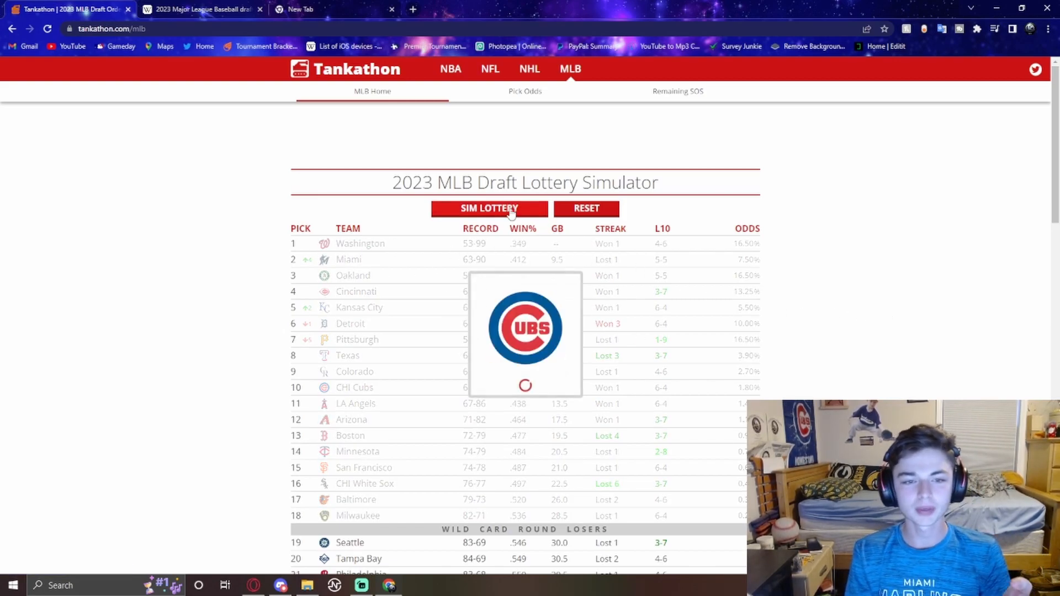
{"action": "left_click", "coordinate": [489, 208]}
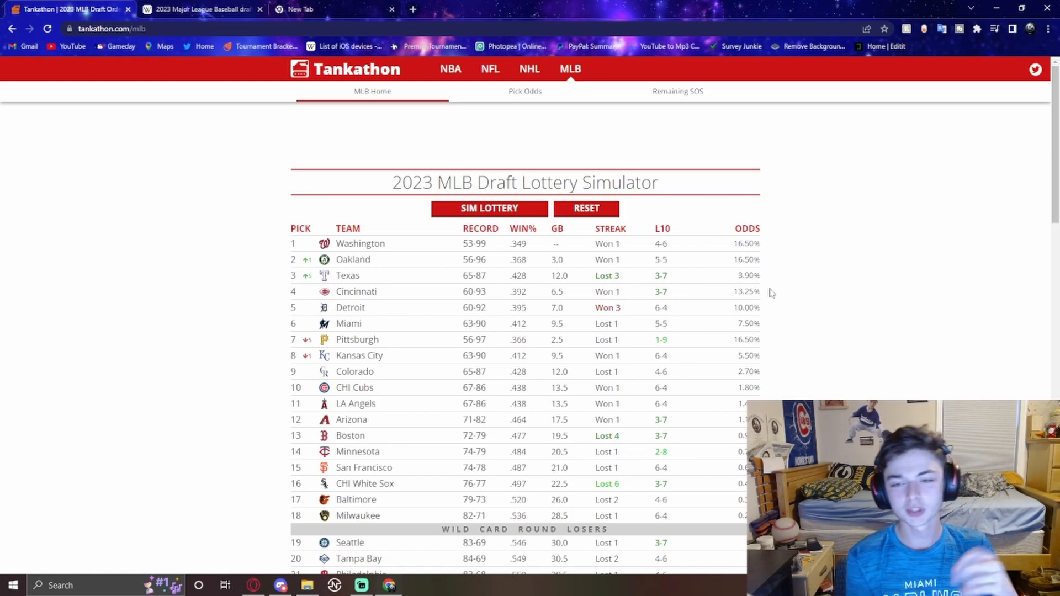
Simulate a few more orders ending with Cincinnati first, then return to the Wikipedia odds table
{"action": "left_click", "coordinate": [489, 209]}
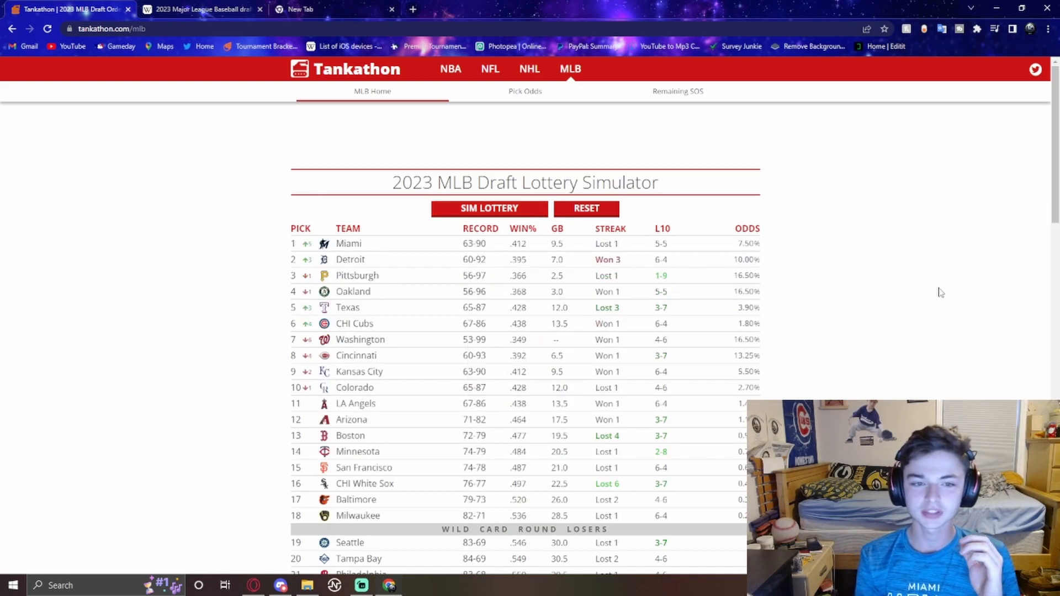
{"action": "mouse_move", "coordinate": [882, 337]}
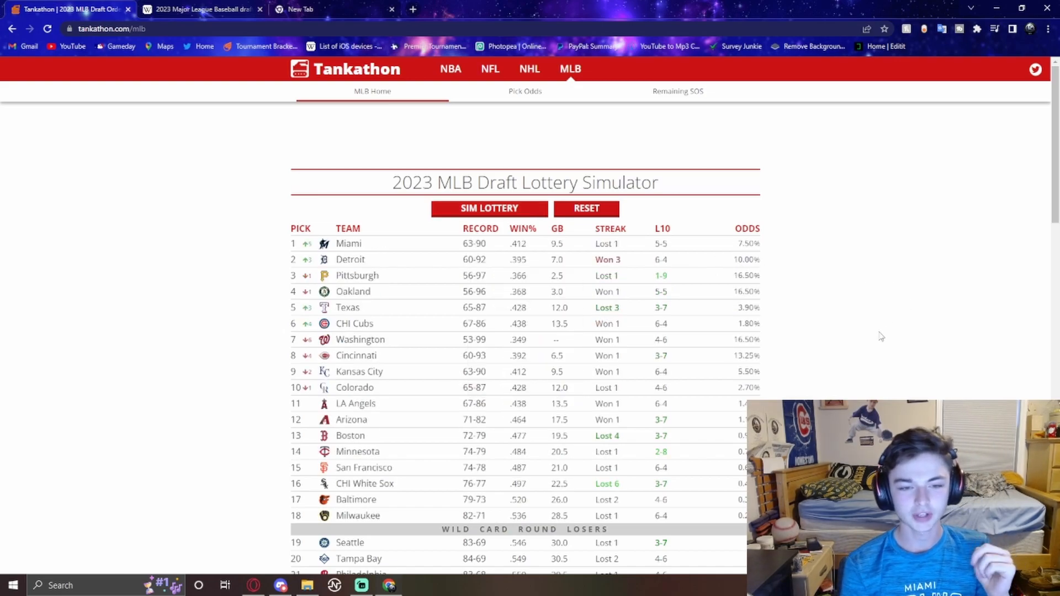
{"action": "left_click", "coordinate": [489, 209]}
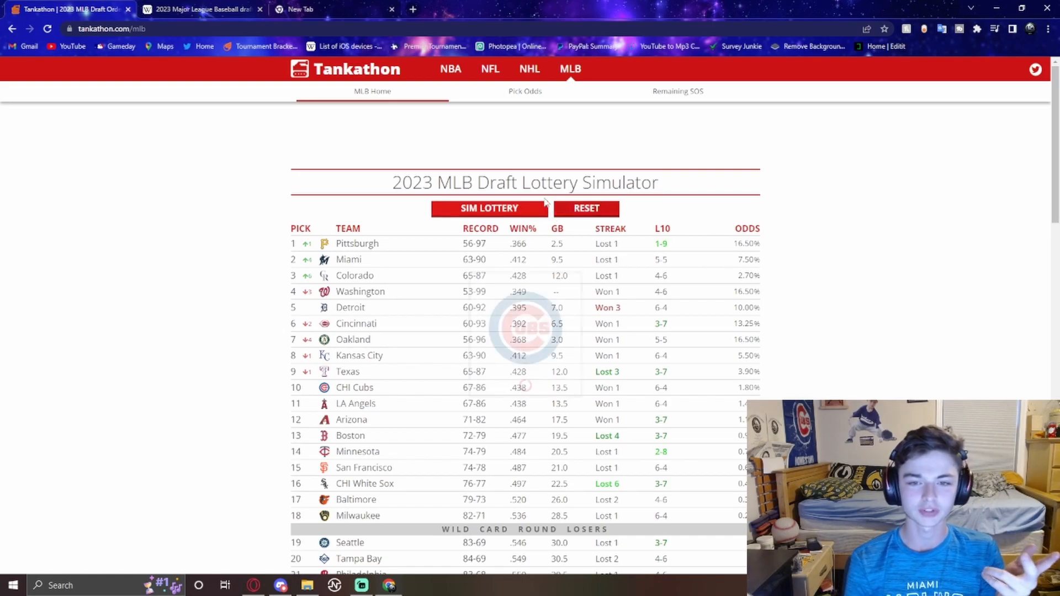
{"action": "left_click", "coordinate": [490, 208]}
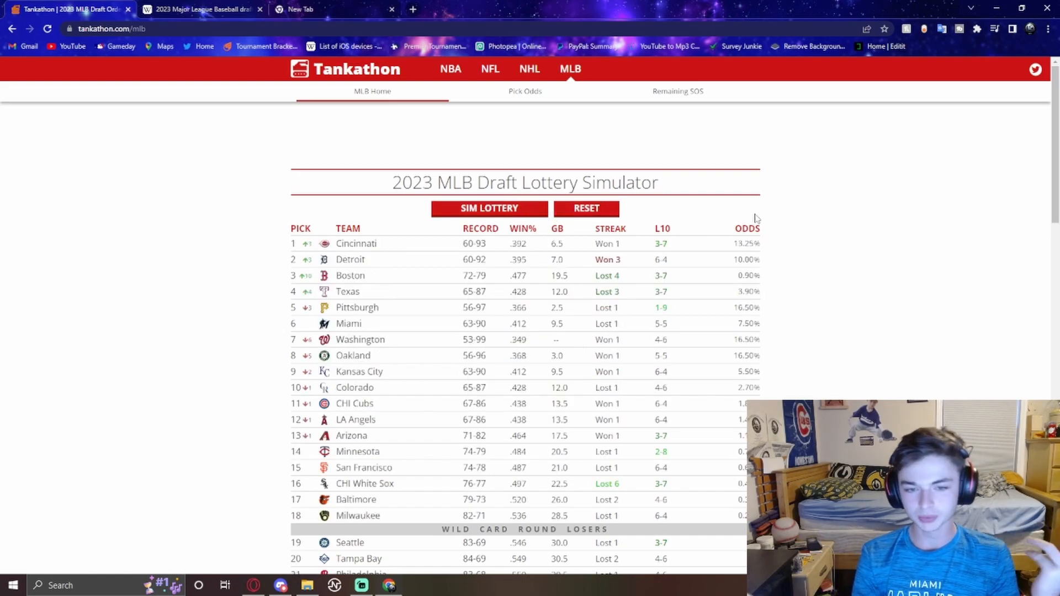
{"action": "mouse_move", "coordinate": [883, 269]}
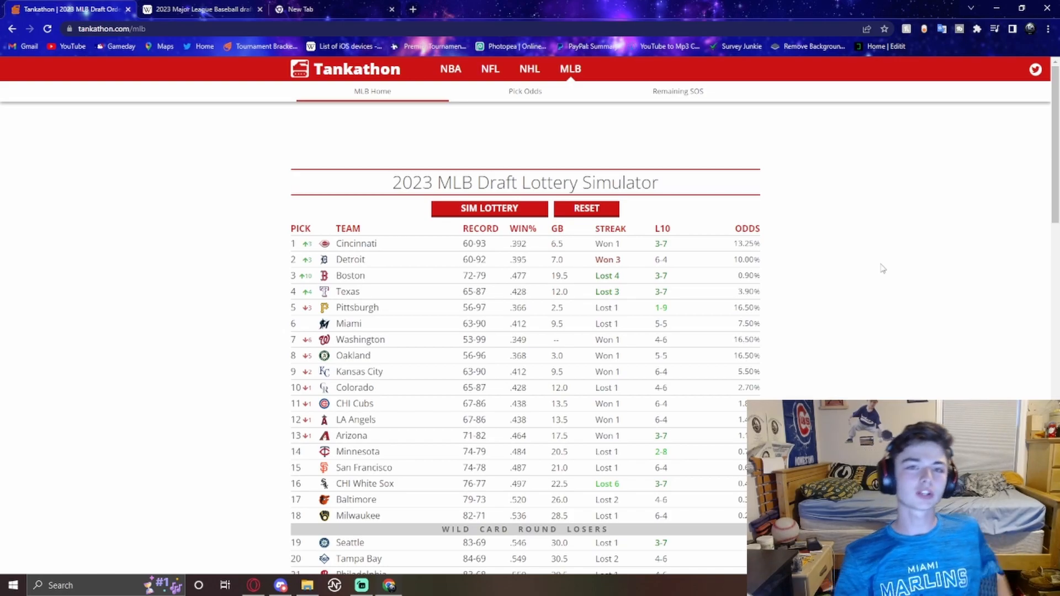
{"action": "left_click", "coordinate": [199, 10]}
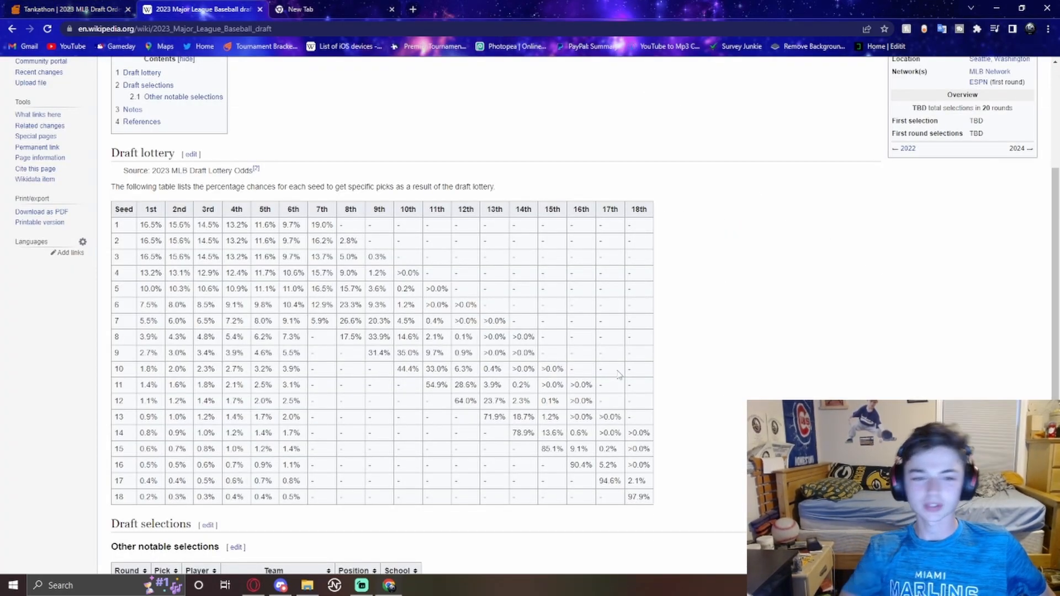